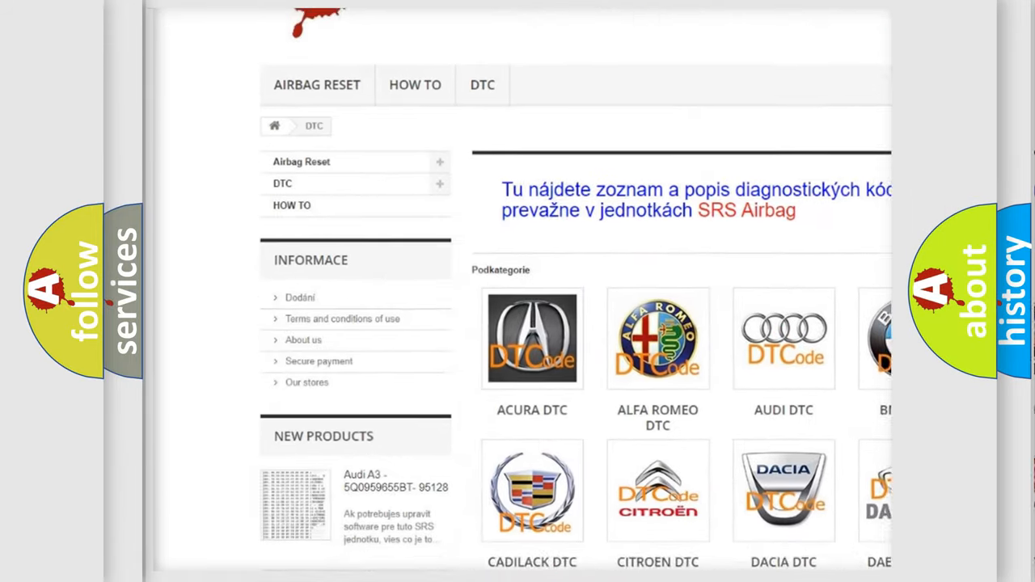
# Scroll the airbagreset.sk DTC page down to the trouble-code table and back up
pyautogui.scroll(-3)
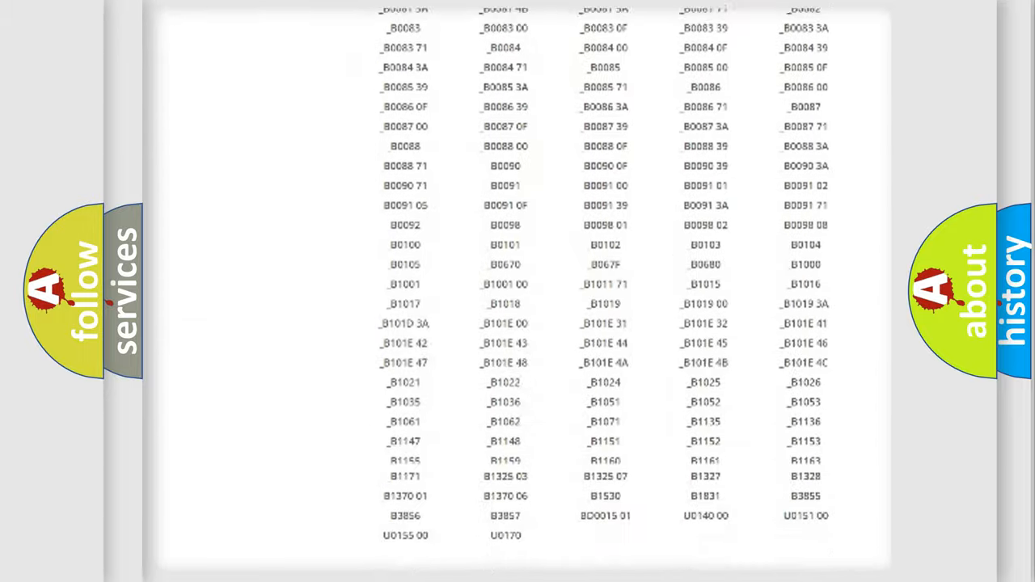
pyautogui.scroll(3)
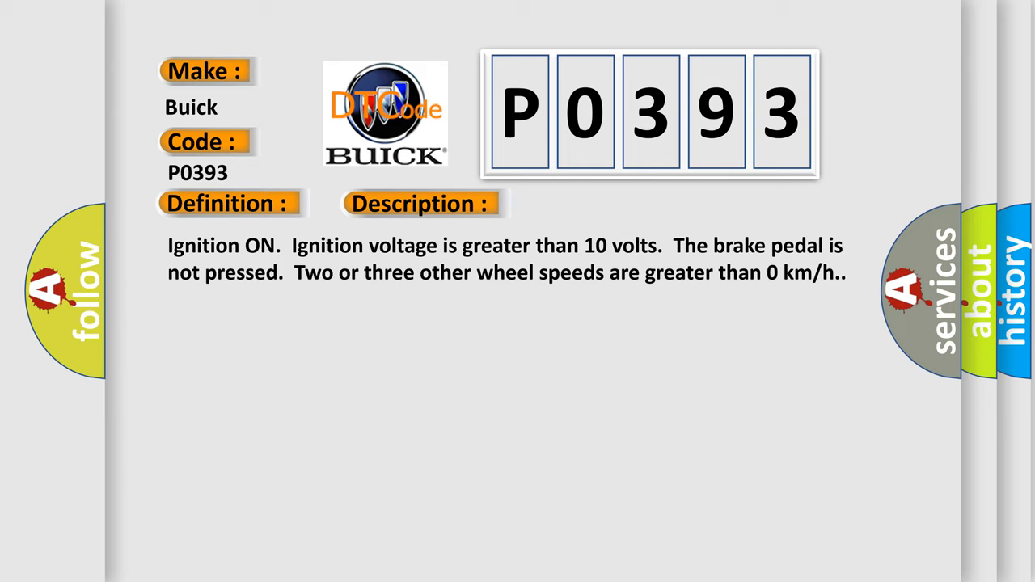
# Advance the P0393 slide from the Description to the Cause section listing related C-codes
pyautogui.click(593, 204)
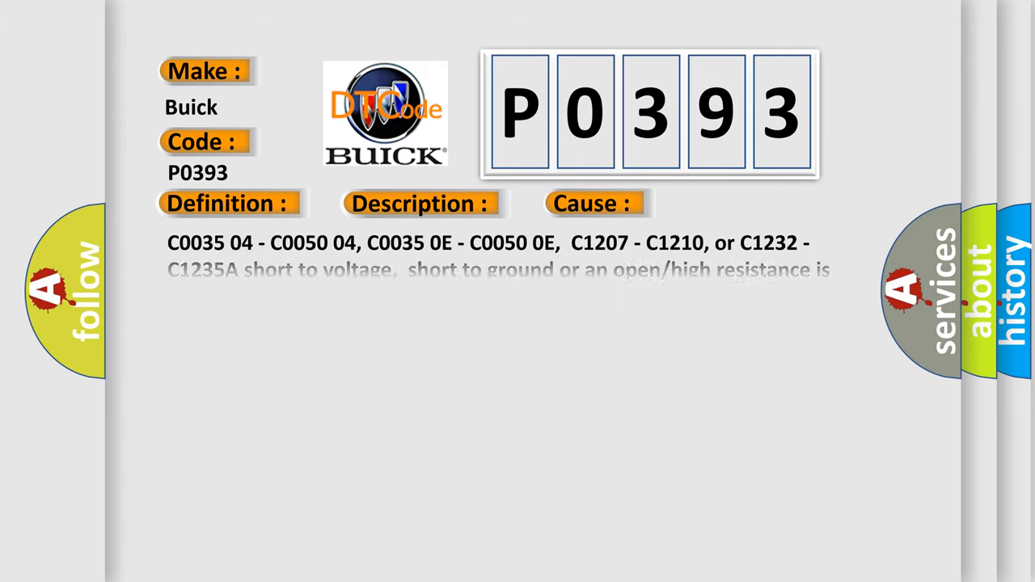